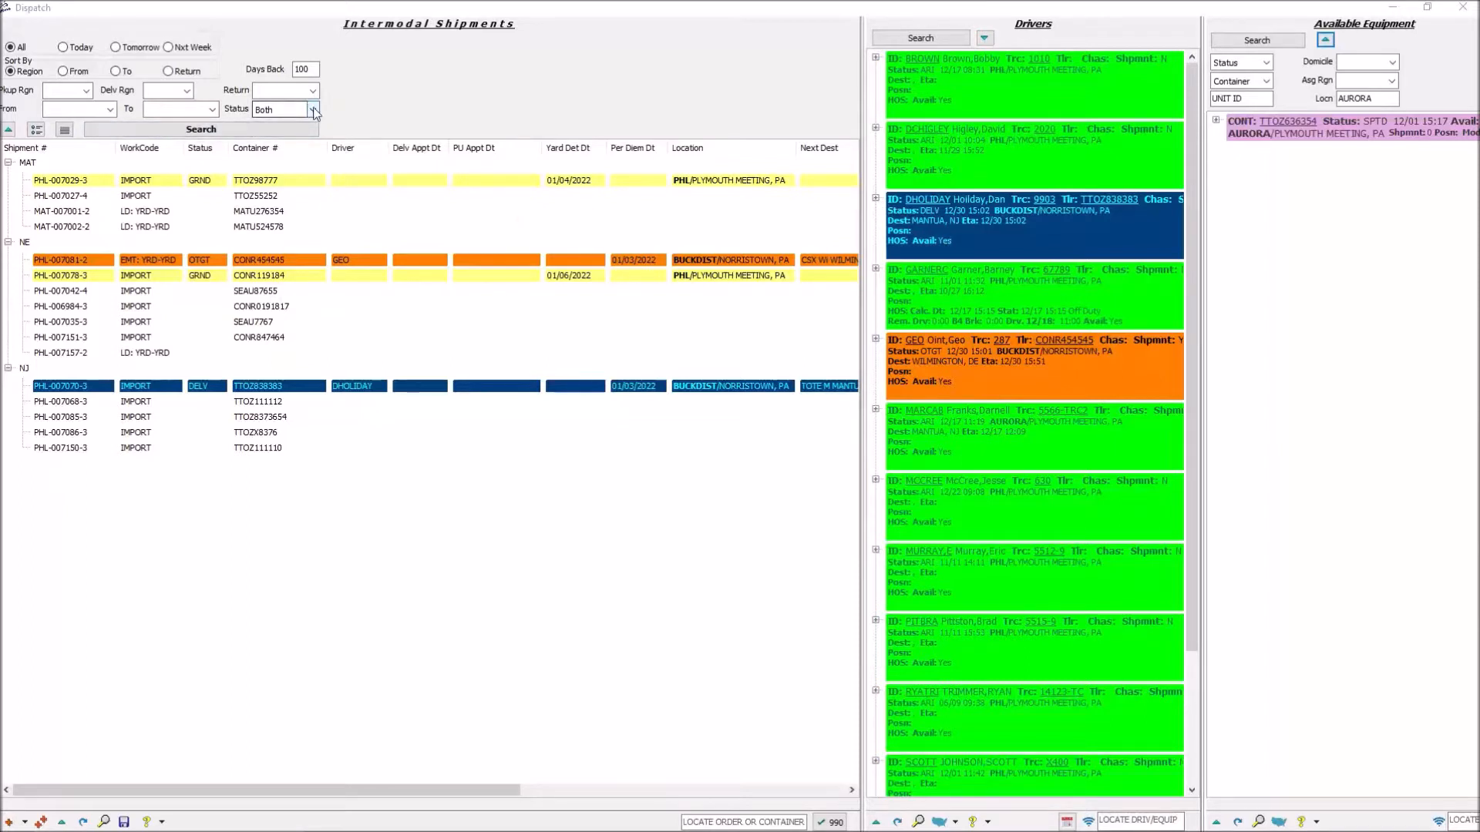
Open the Intermodal Shipments Status dropdown, currently set to Both.
{"action": "left_click", "coordinate": [312, 110]}
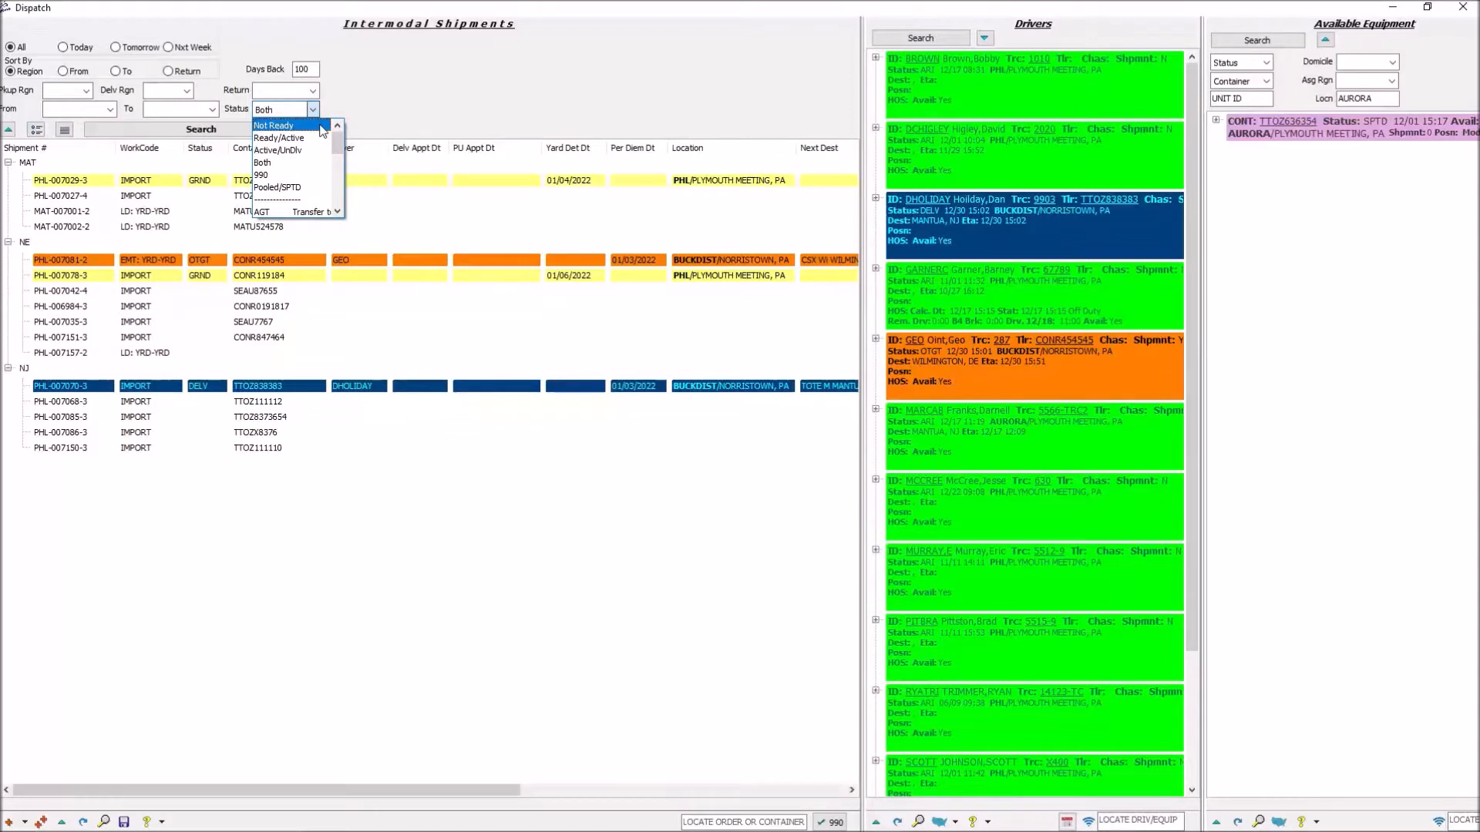
{"action": "mouse_move", "coordinate": [278, 138]}
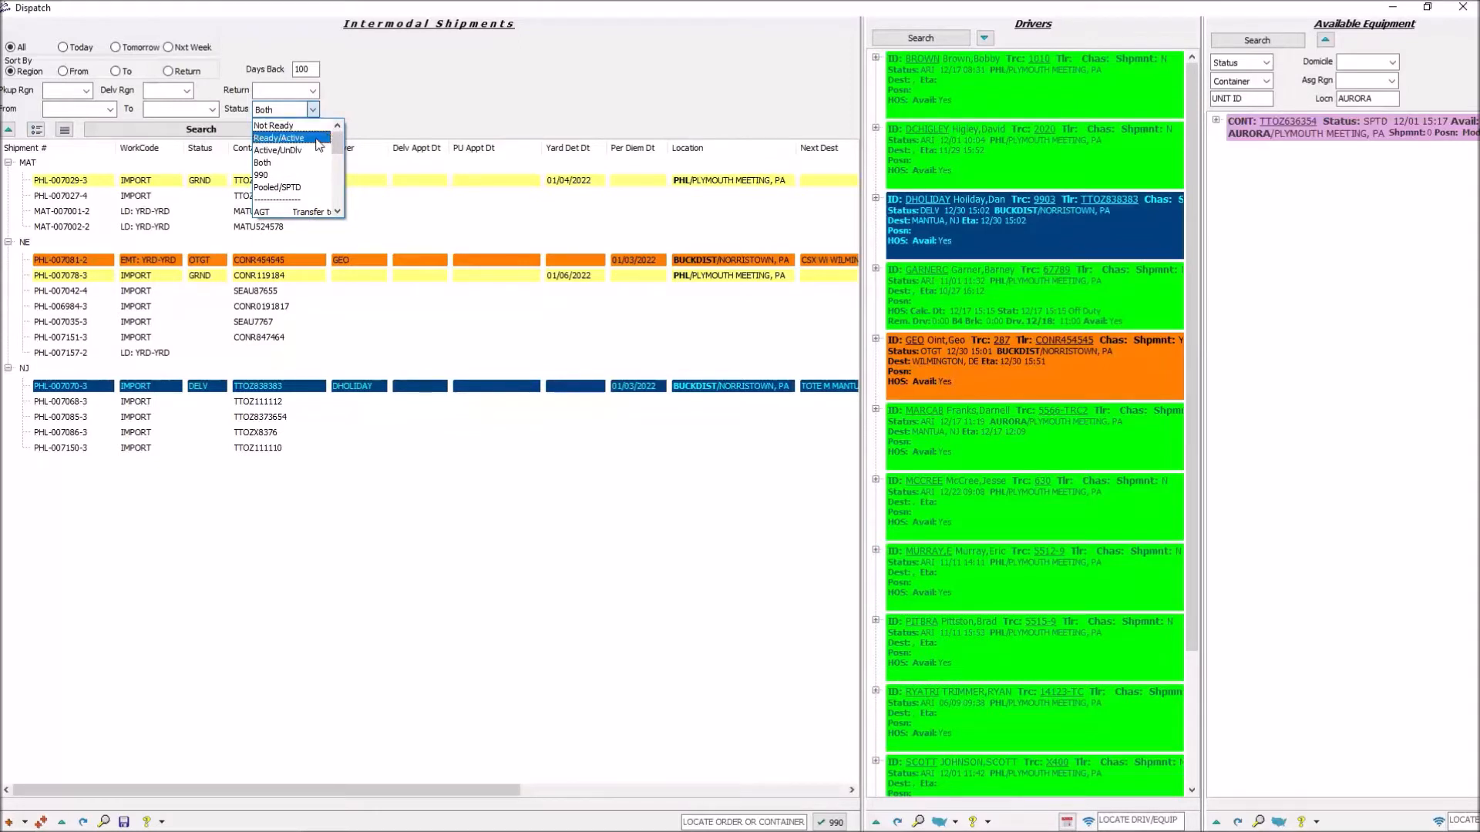
{"action": "mouse_move", "coordinate": [279, 162]}
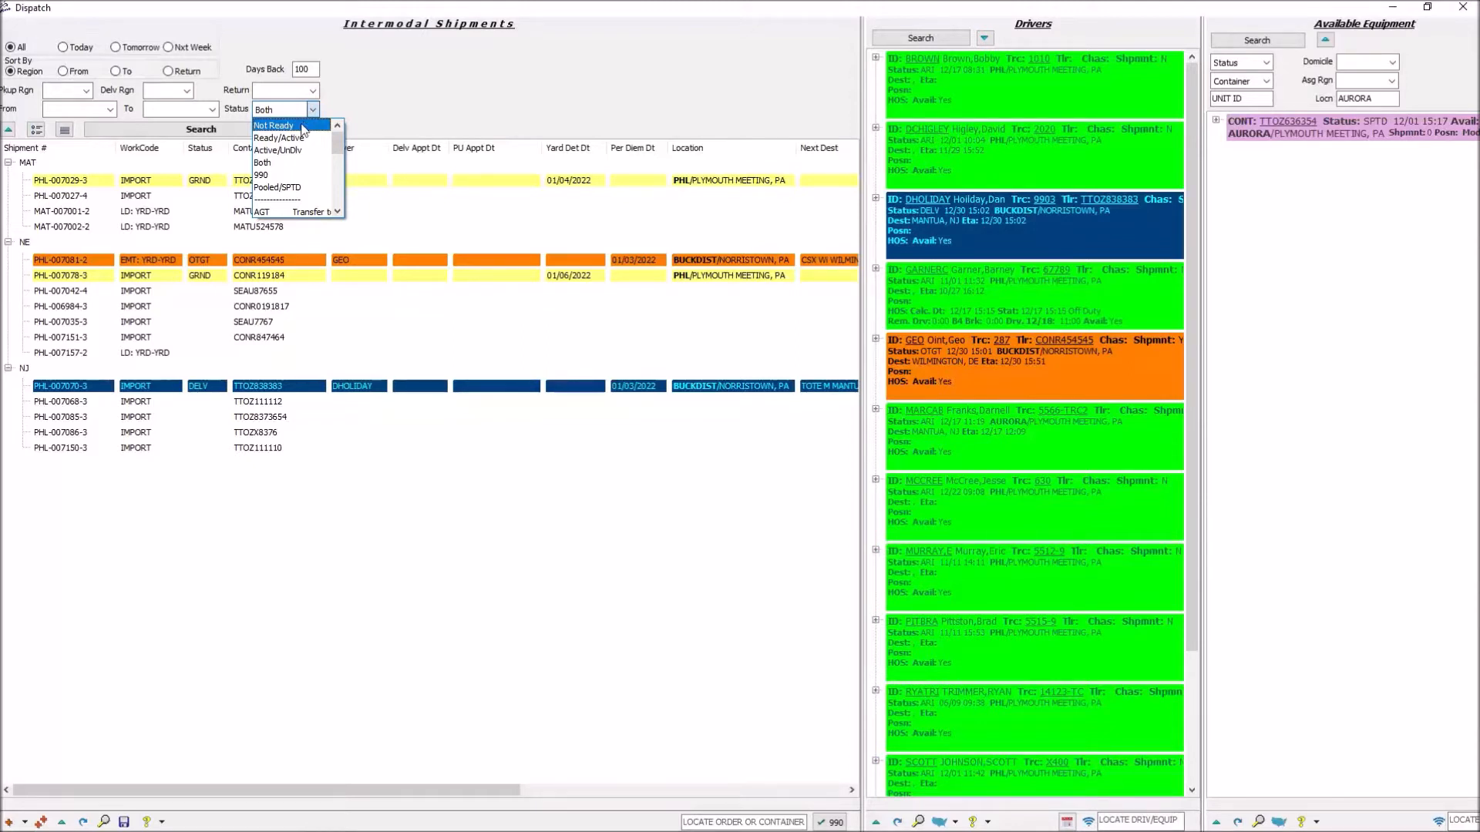
Choose Not Ready as the shipment status filter.
{"action": "left_click", "coordinate": [273, 124]}
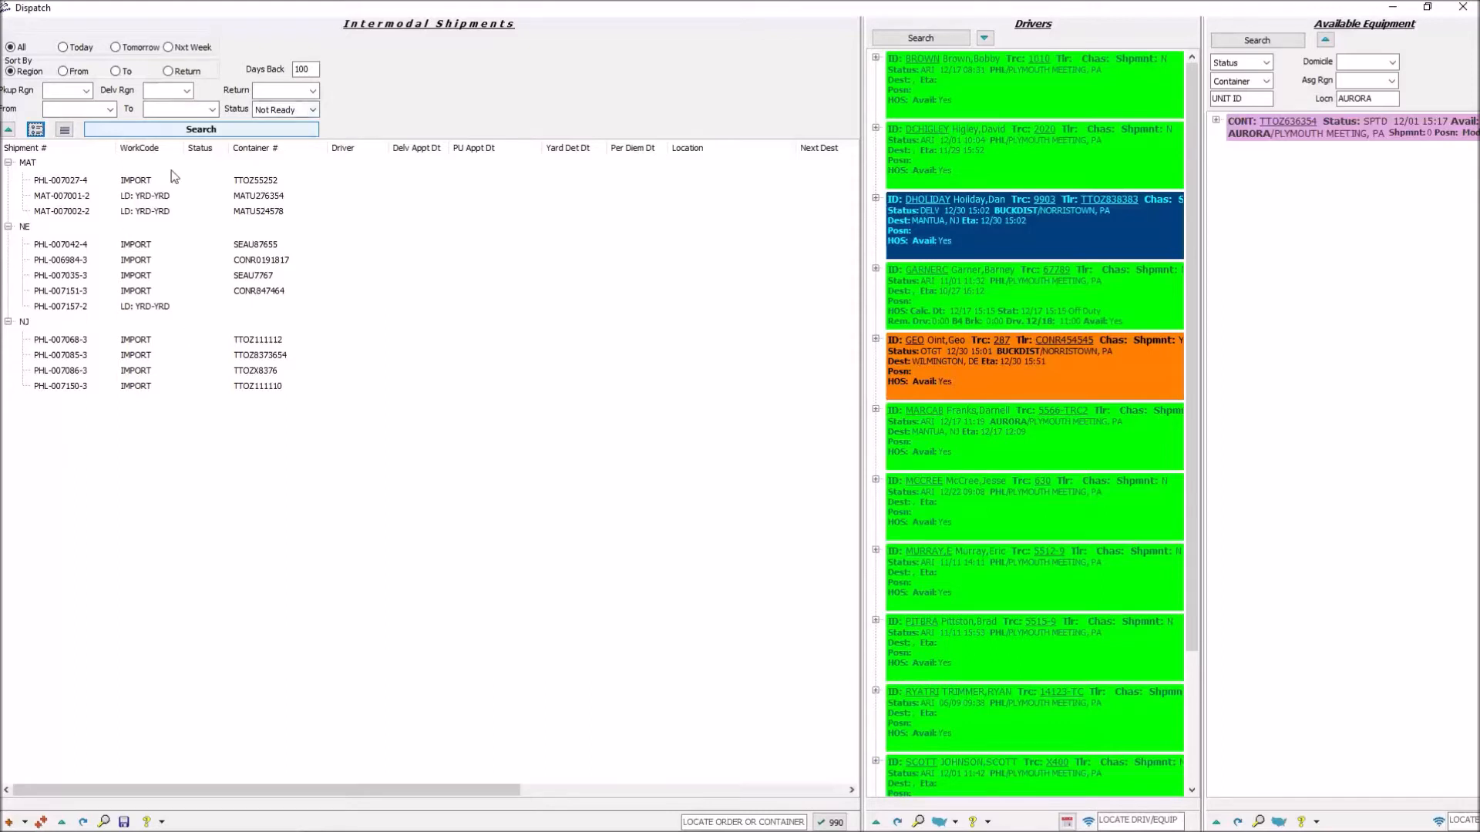
Switch the shipment status filter to Ready/Active.
{"action": "left_click", "coordinate": [311, 89]}
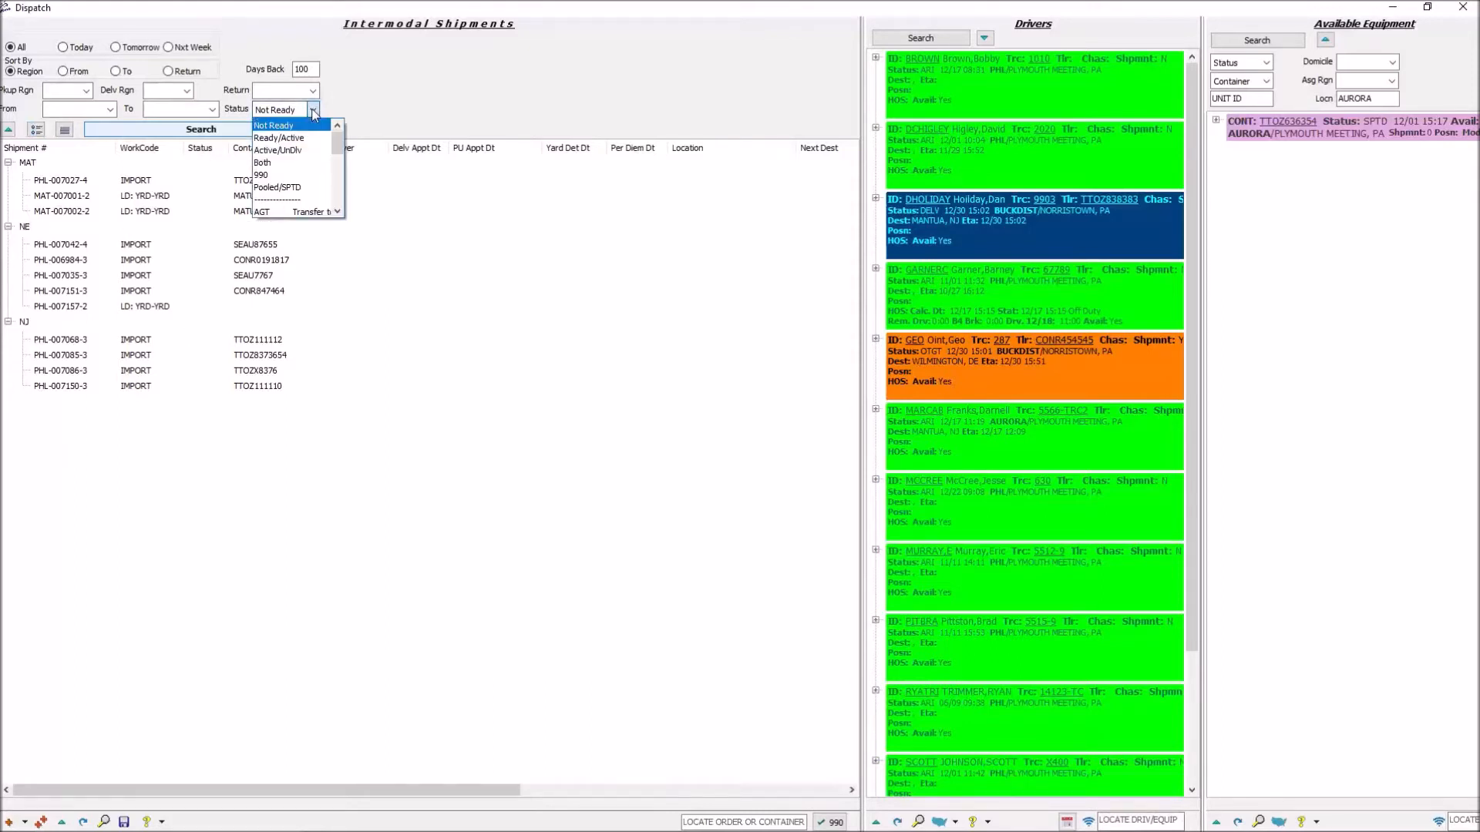
{"action": "mouse_move", "coordinate": [279, 138]}
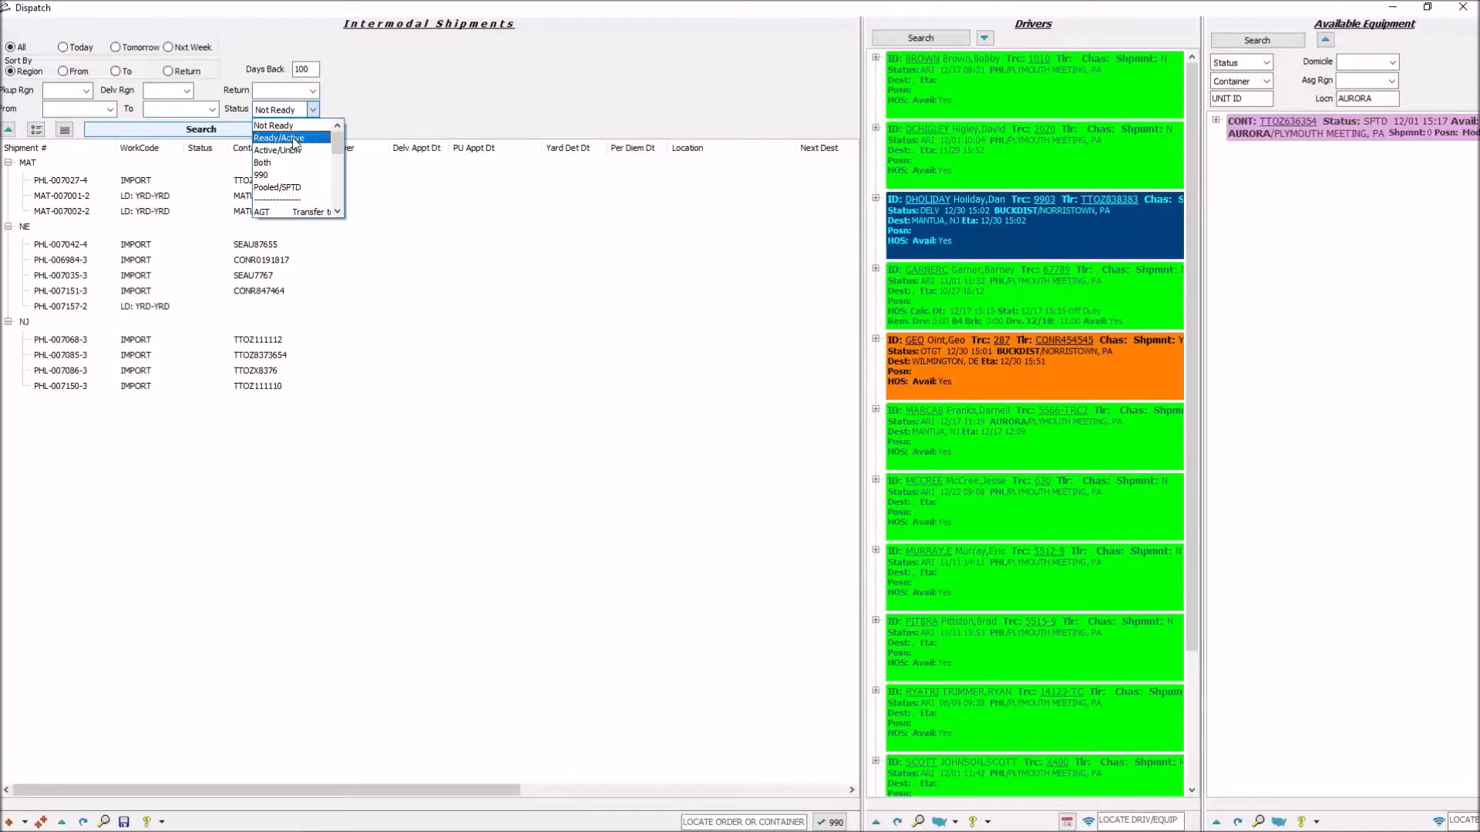
{"action": "left_click", "coordinate": [277, 138]}
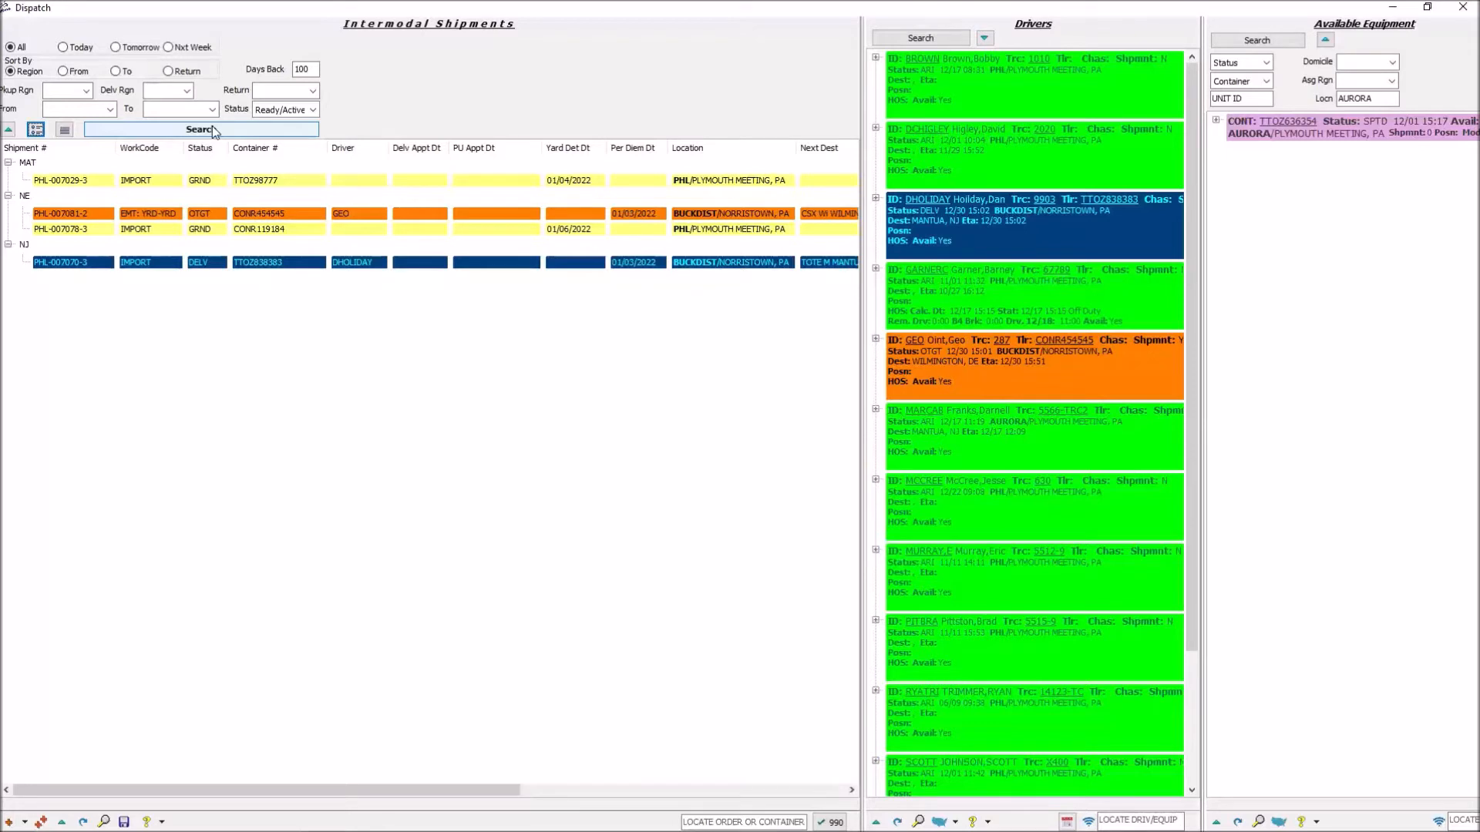
{"action": "mouse_move", "coordinate": [192, 185]}
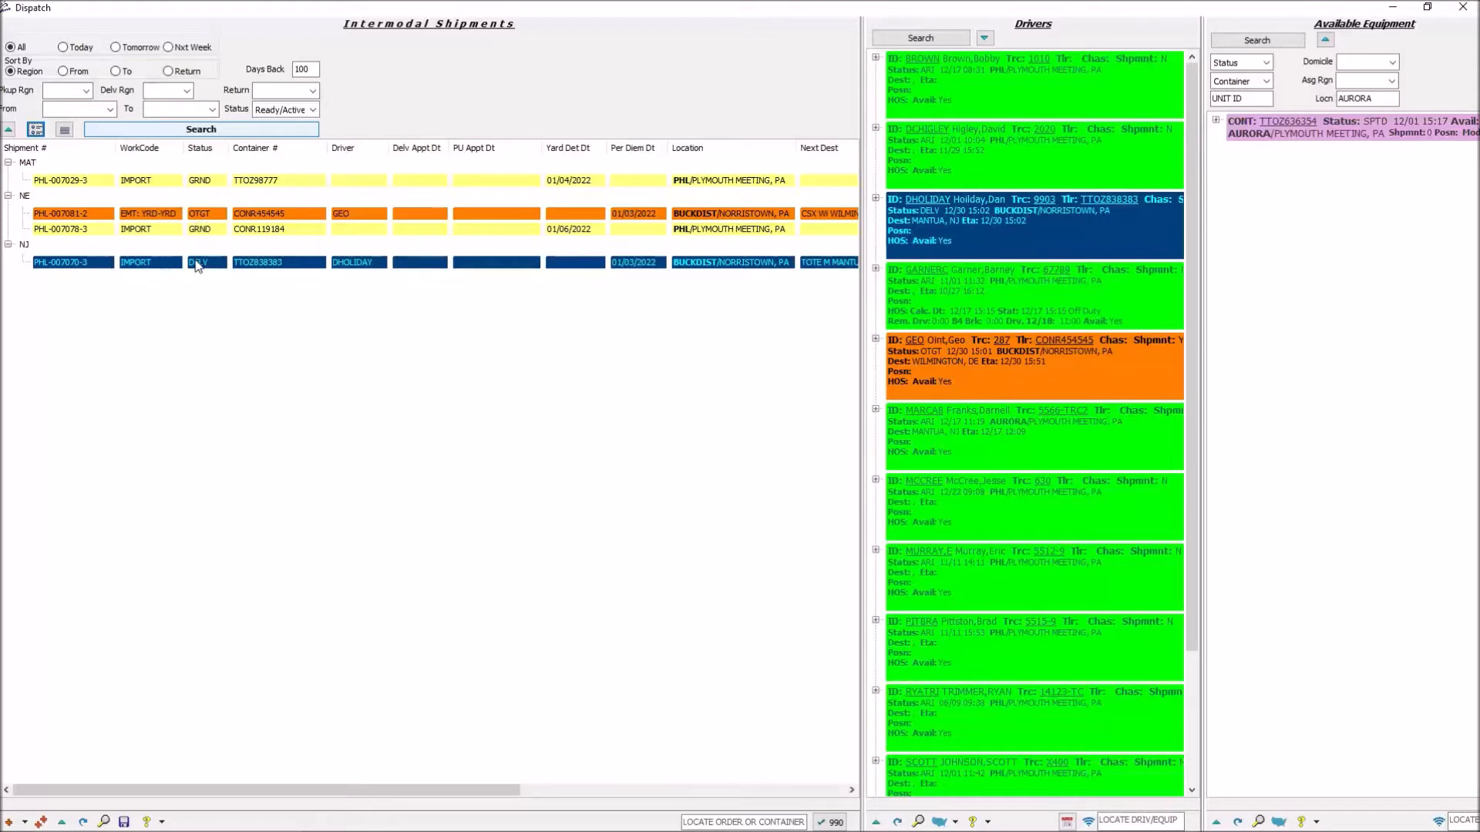
Set the status filter to Active/UnDlv and search, leaving three MAT and NE shipments.
{"action": "left_click", "coordinate": [311, 110]}
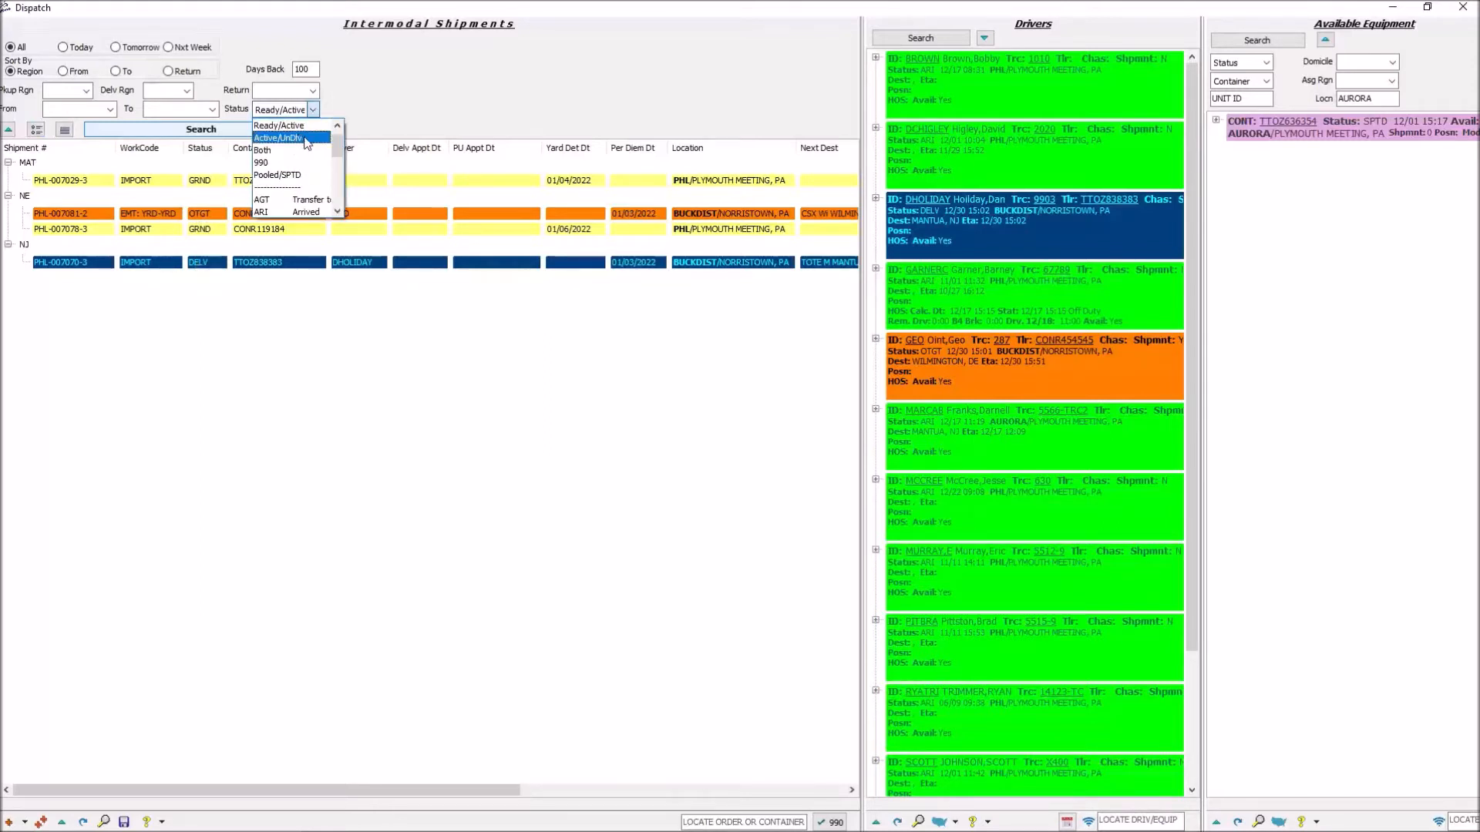
{"action": "left_click", "coordinate": [278, 138]}
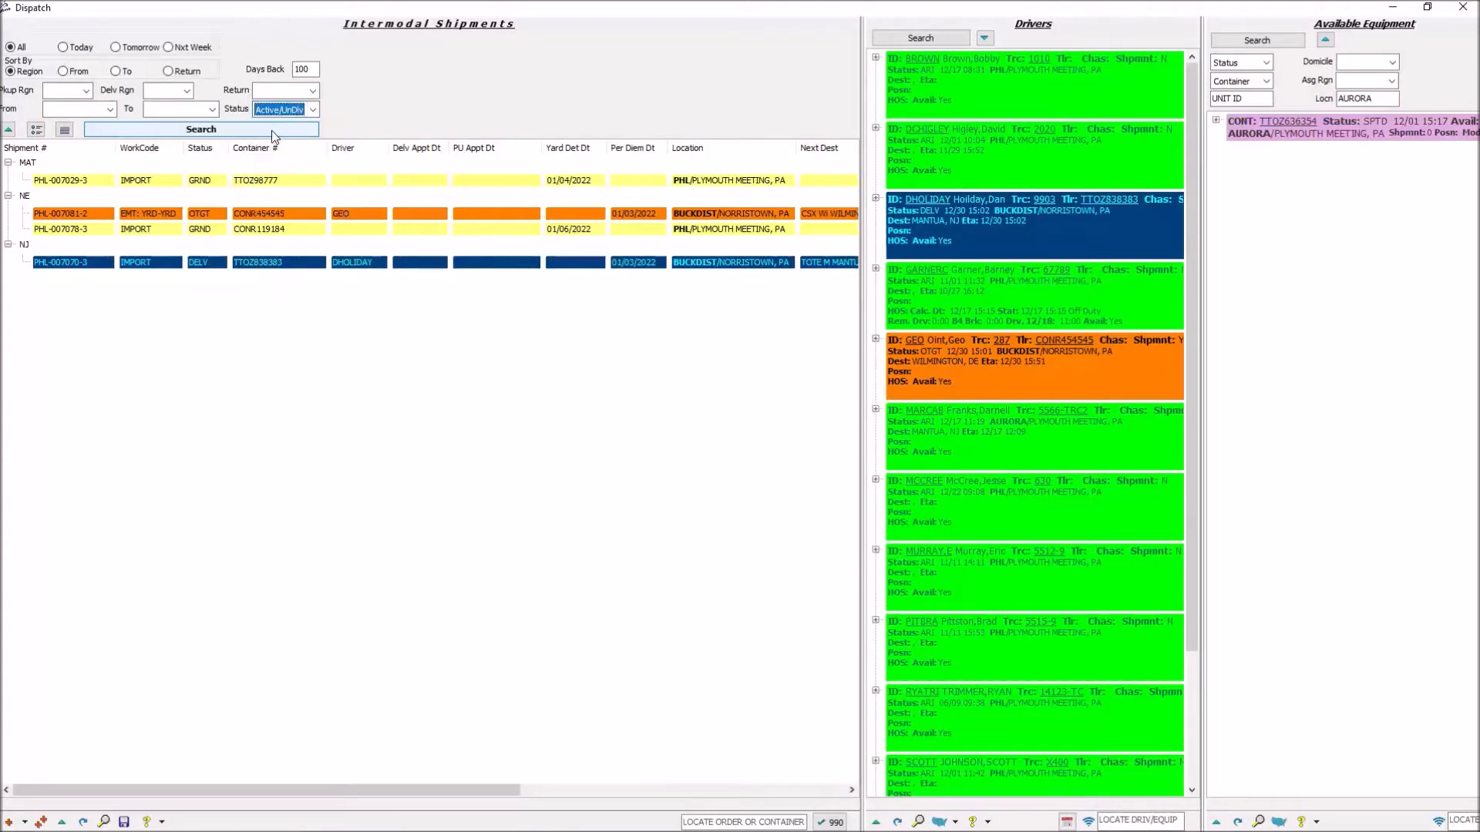
{"action": "left_click", "coordinate": [37, 130]}
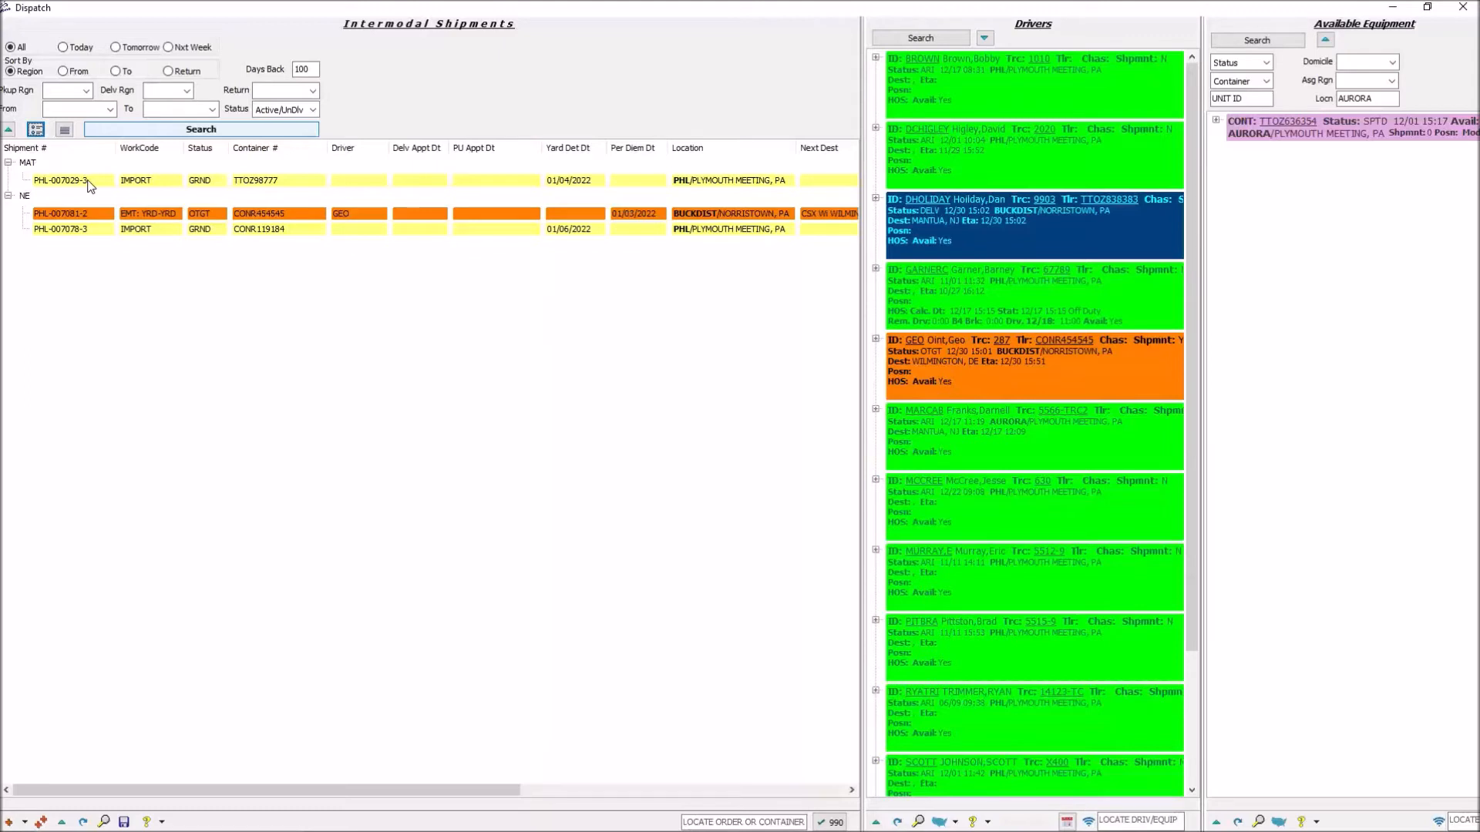
{"action": "mouse_move", "coordinate": [132, 215]}
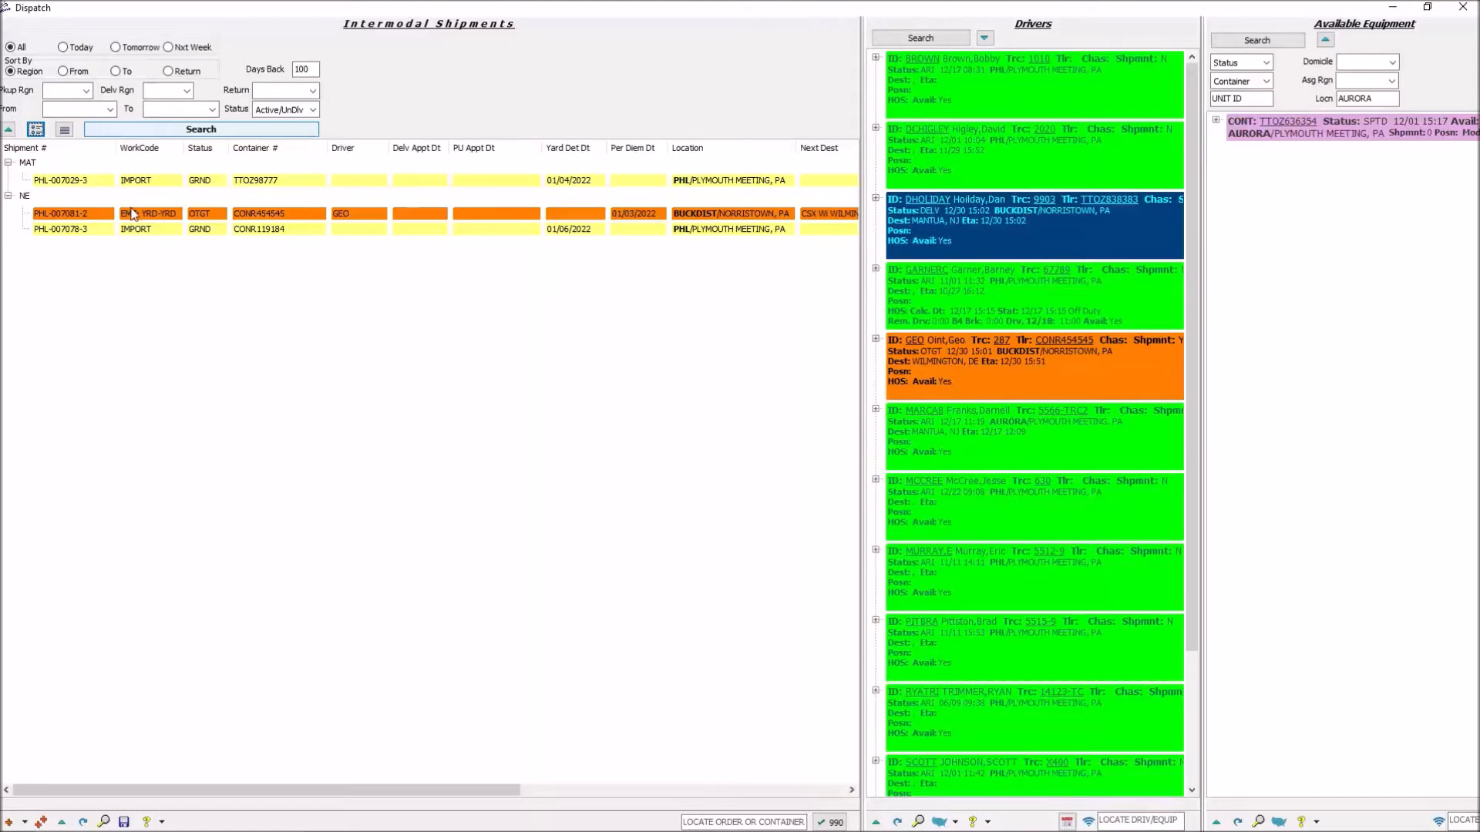
Switch the shipment status filter back to Both.
{"action": "left_click", "coordinate": [311, 109]}
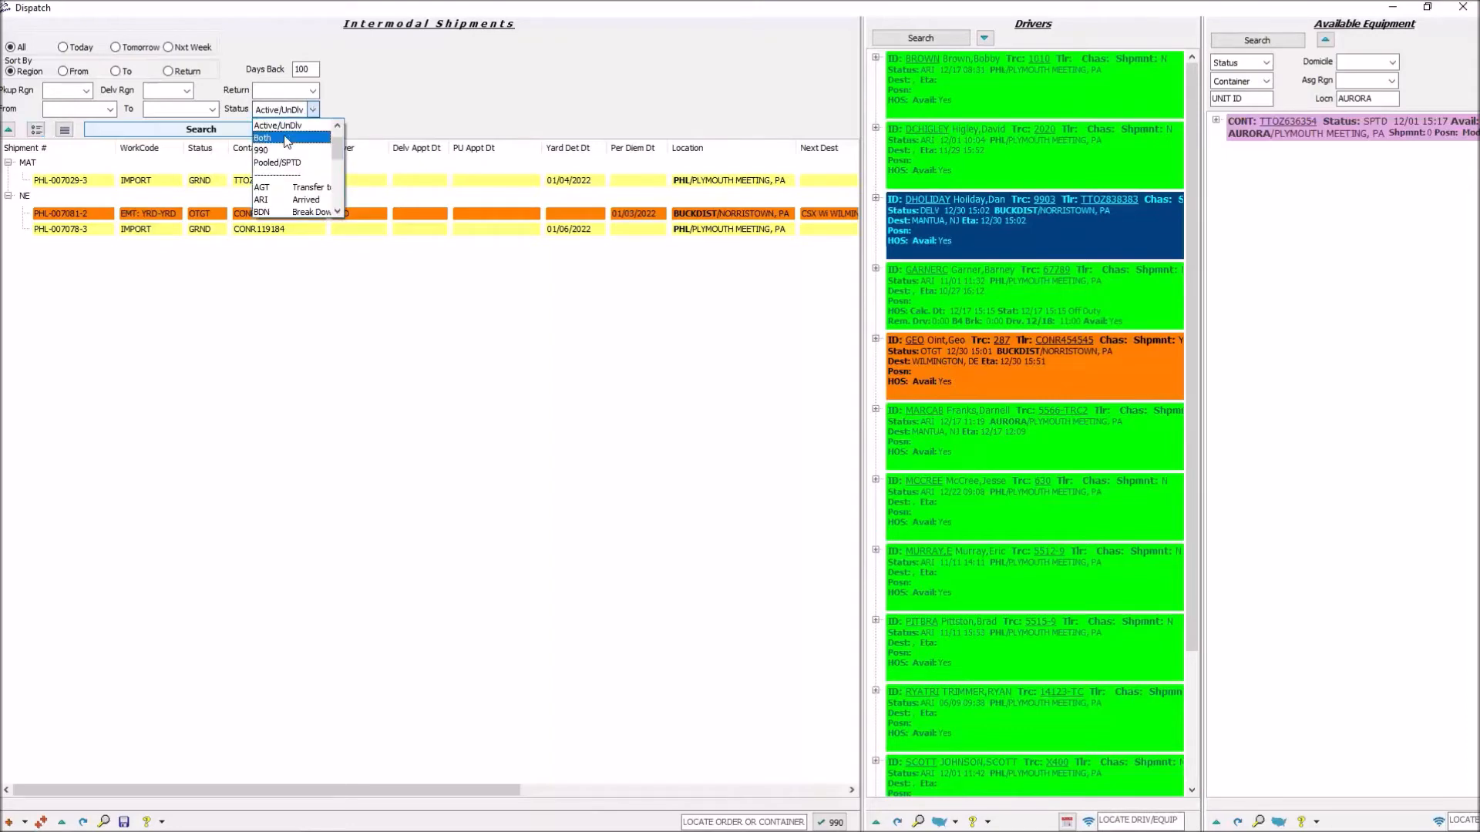
{"action": "left_click", "coordinate": [262, 138]}
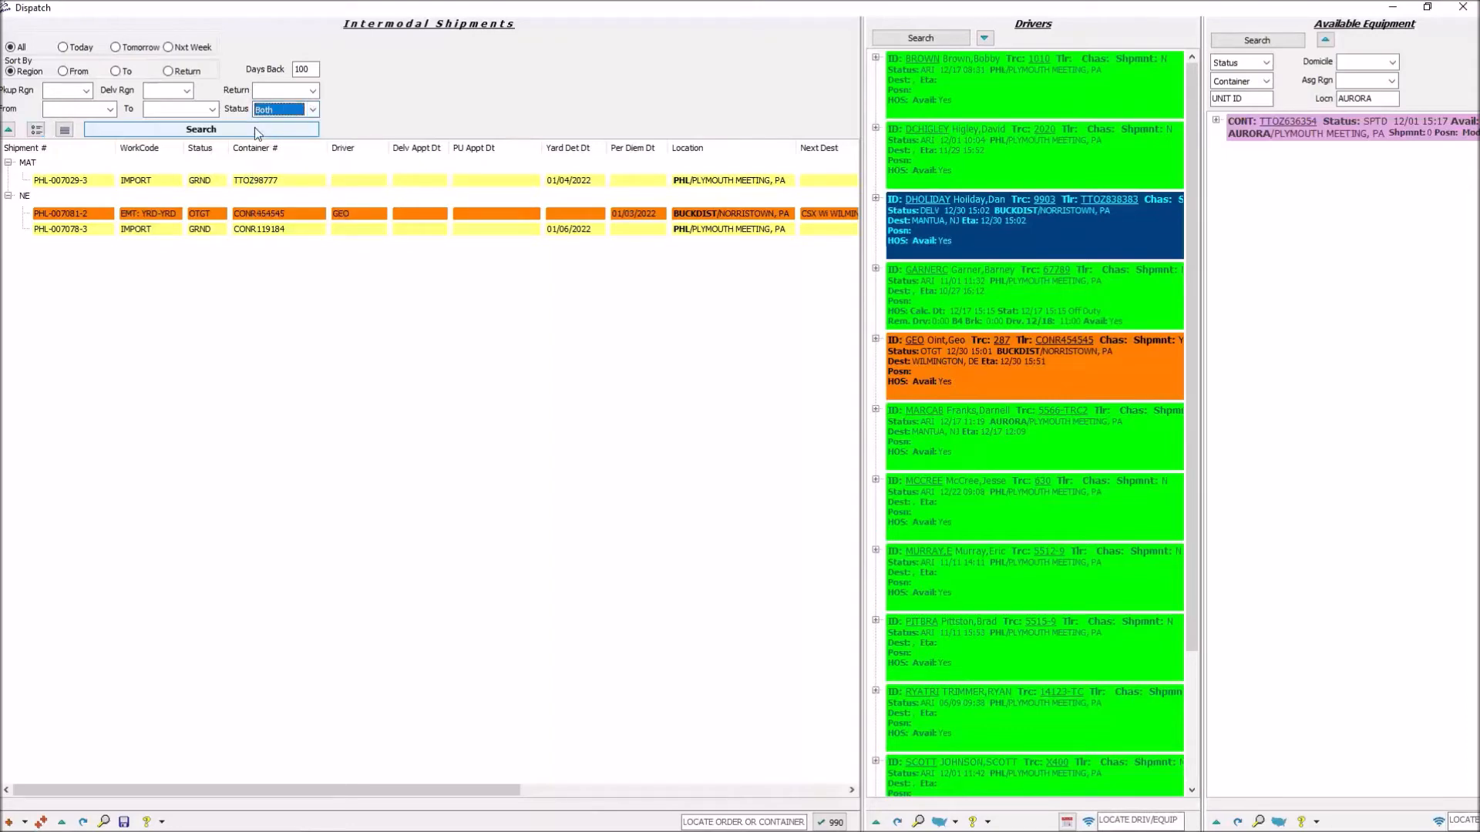